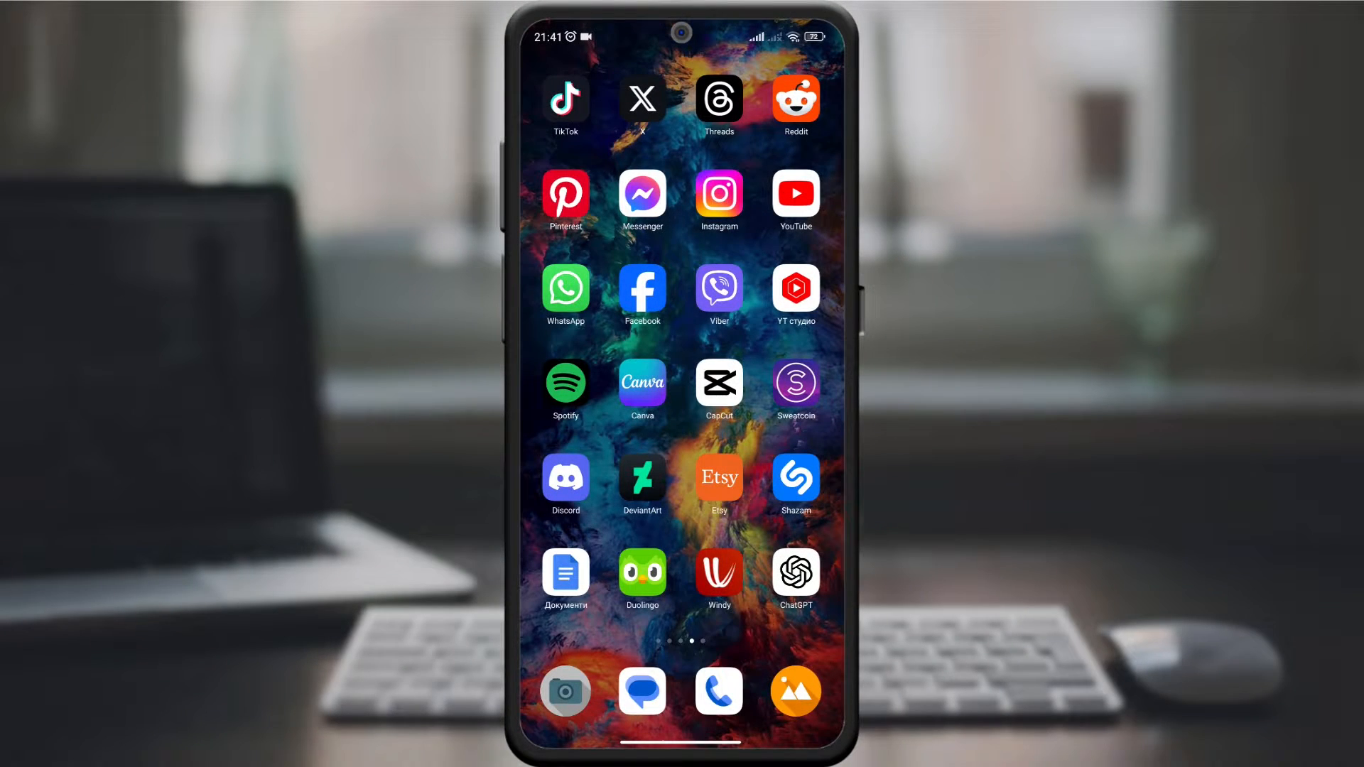
Step: Launch the YouTube app from the home screen and let the home feed load
click(794, 193)
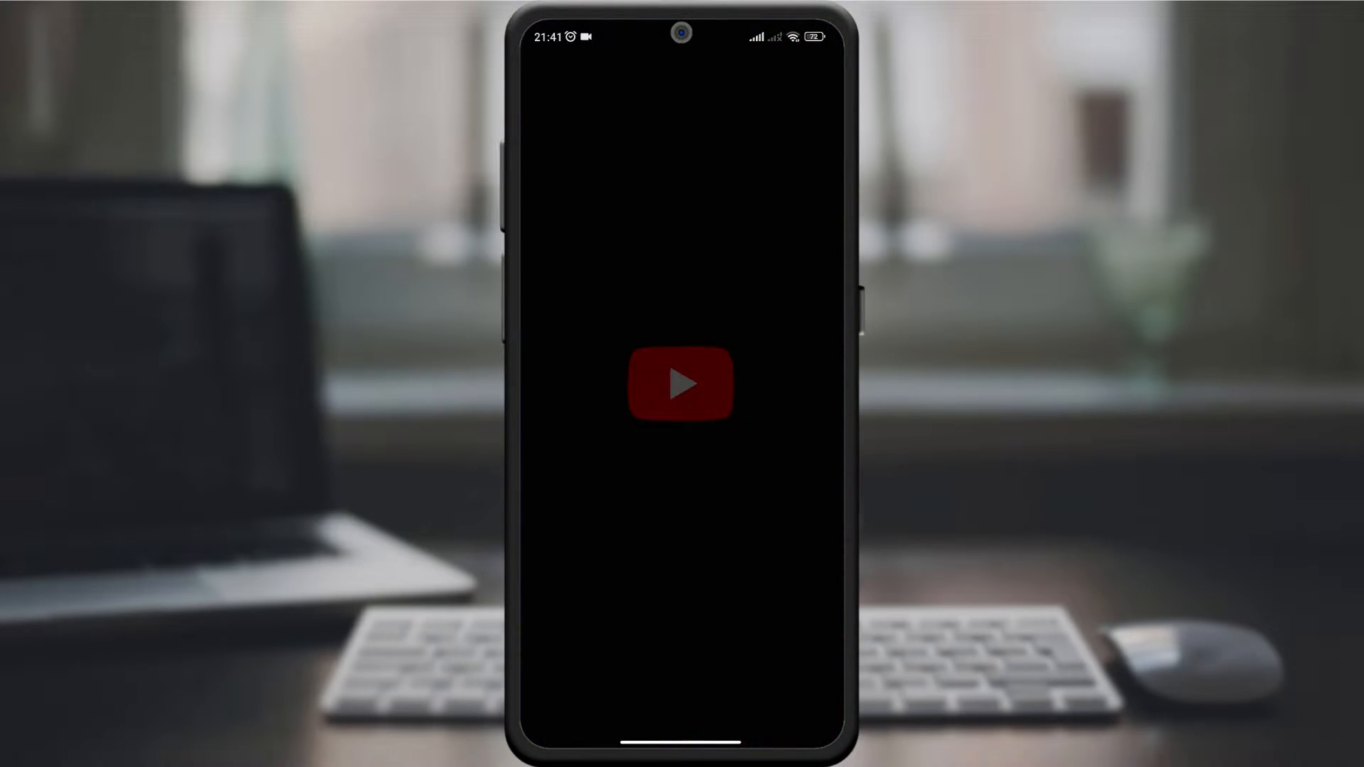
click(681, 384)
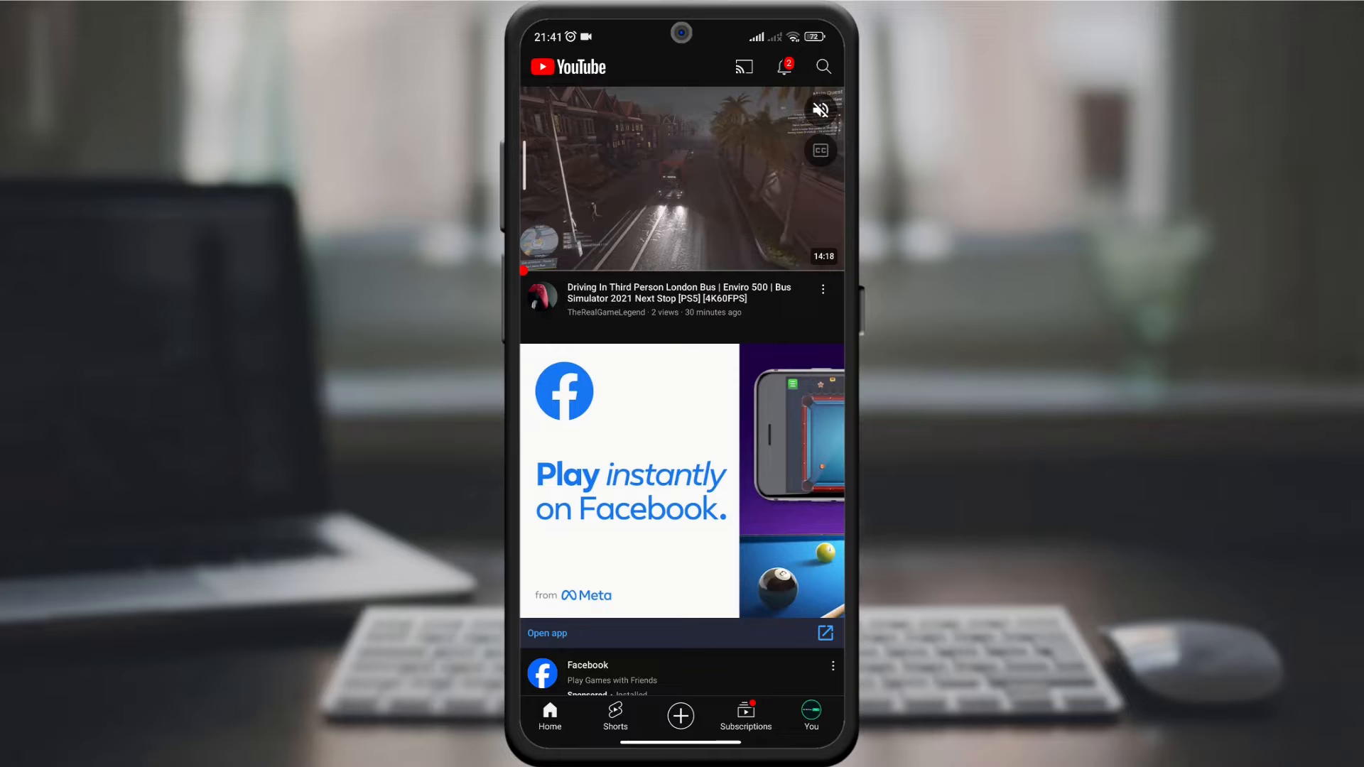
Step: Go to the You account page and open YouTube Settings from its gear icon
click(809, 713)
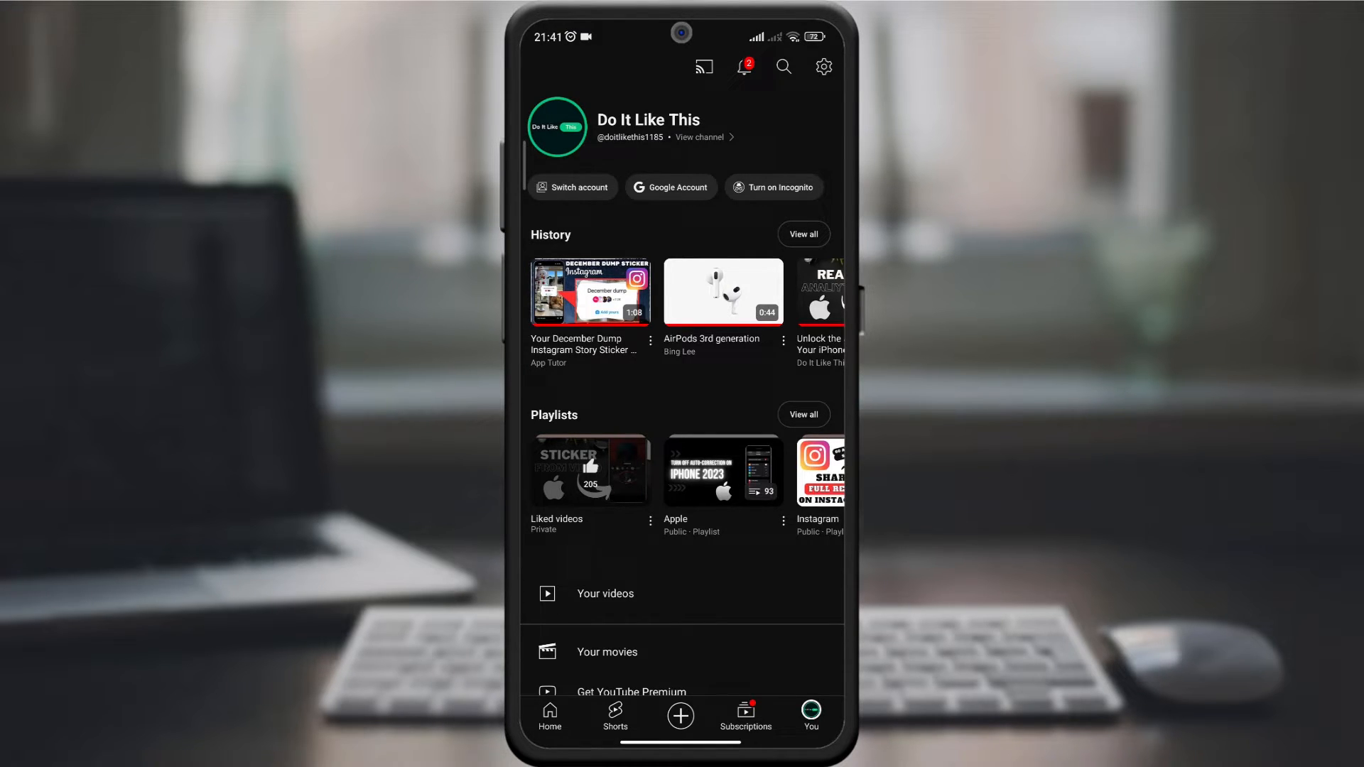
click(821, 66)
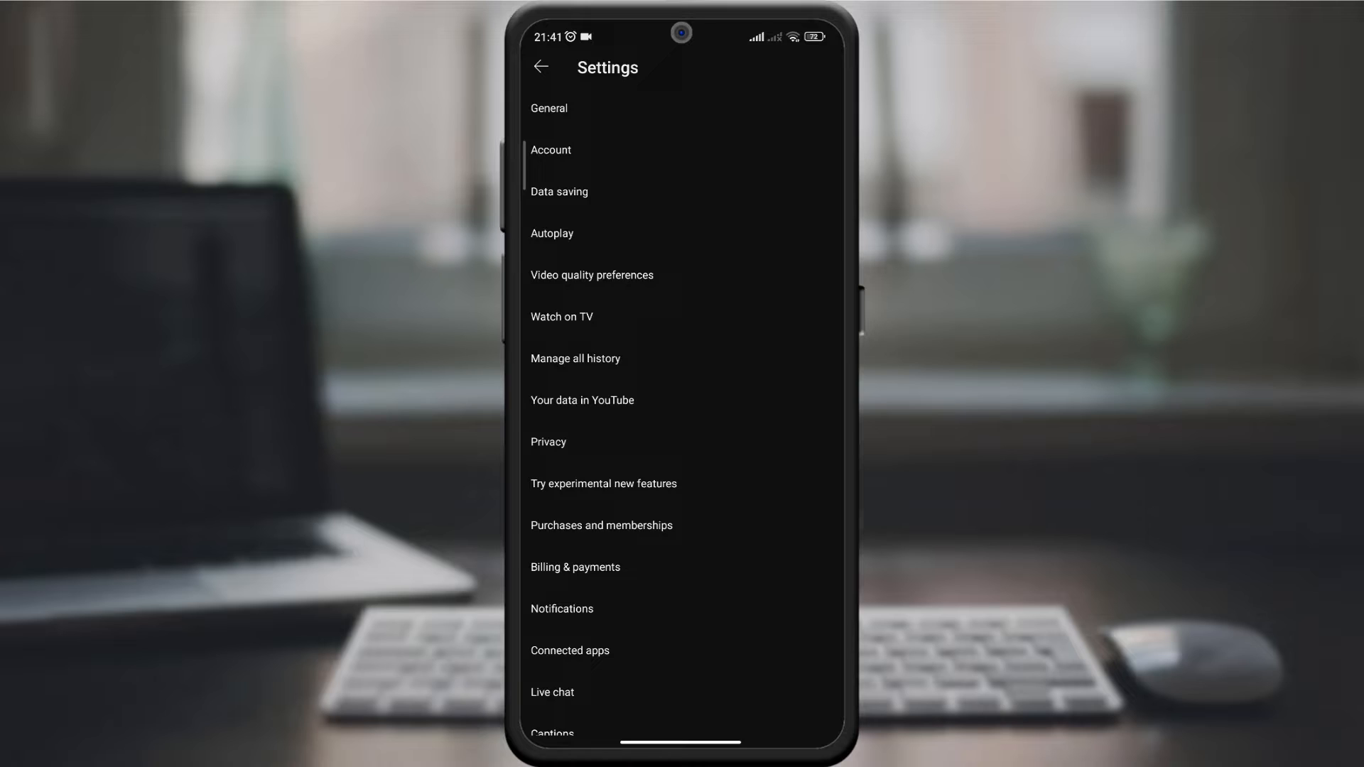
Step: Open Data saving and turn on the 'Upload over Wi-Fi only' switch
click(559, 191)
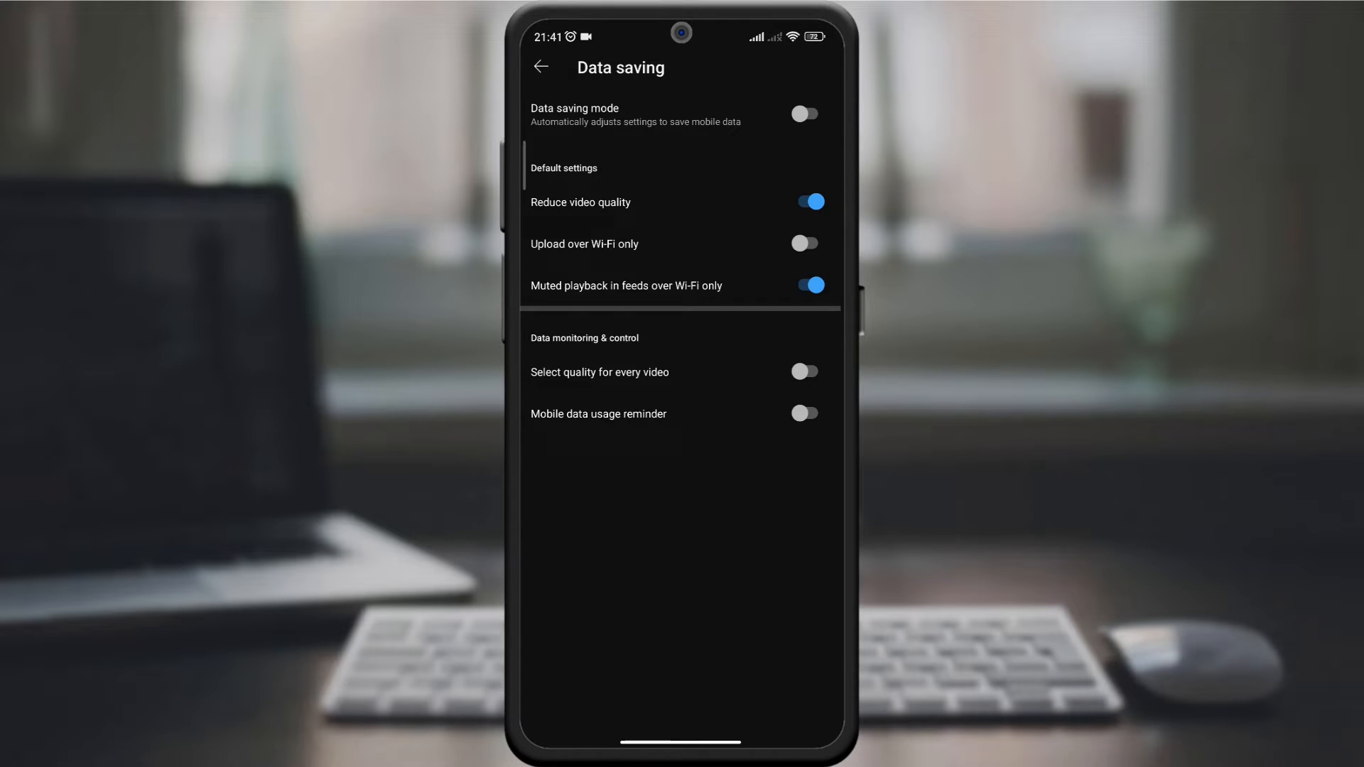
click(803, 244)
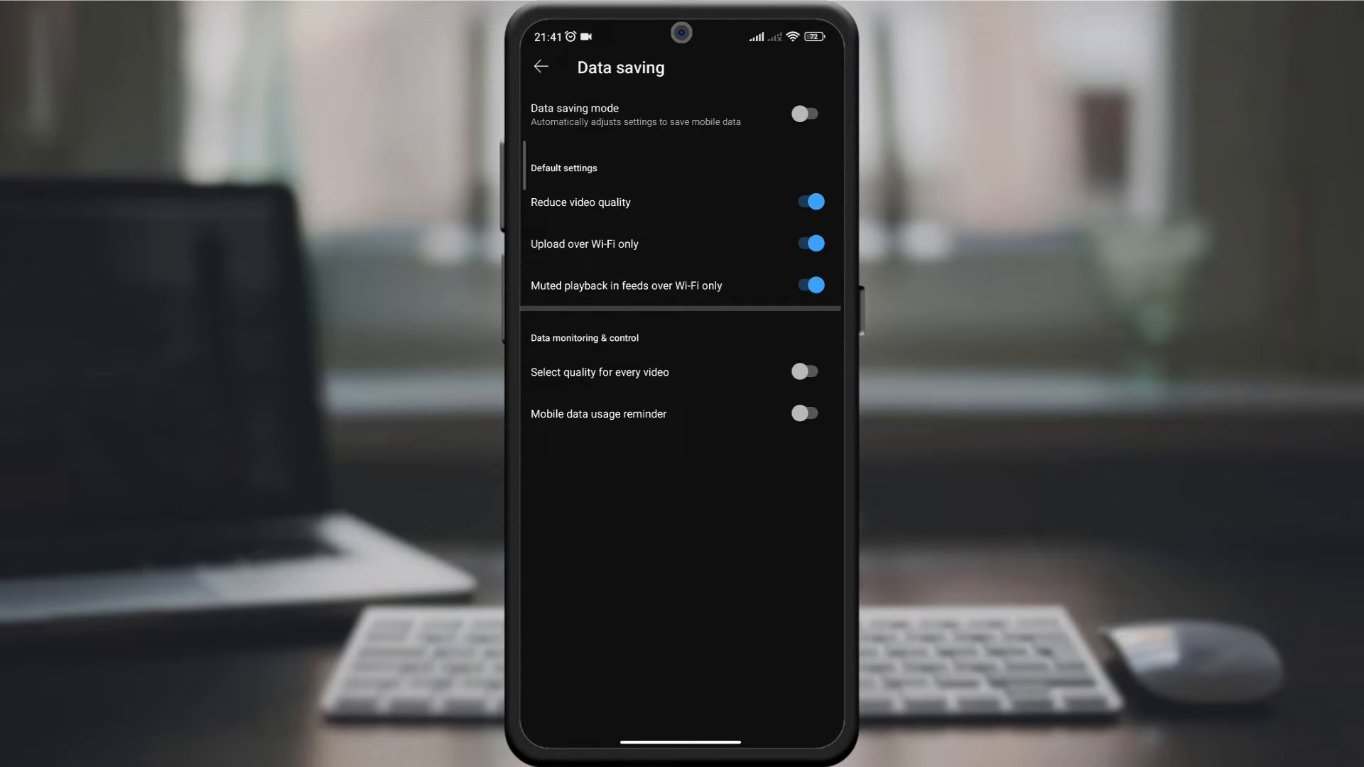